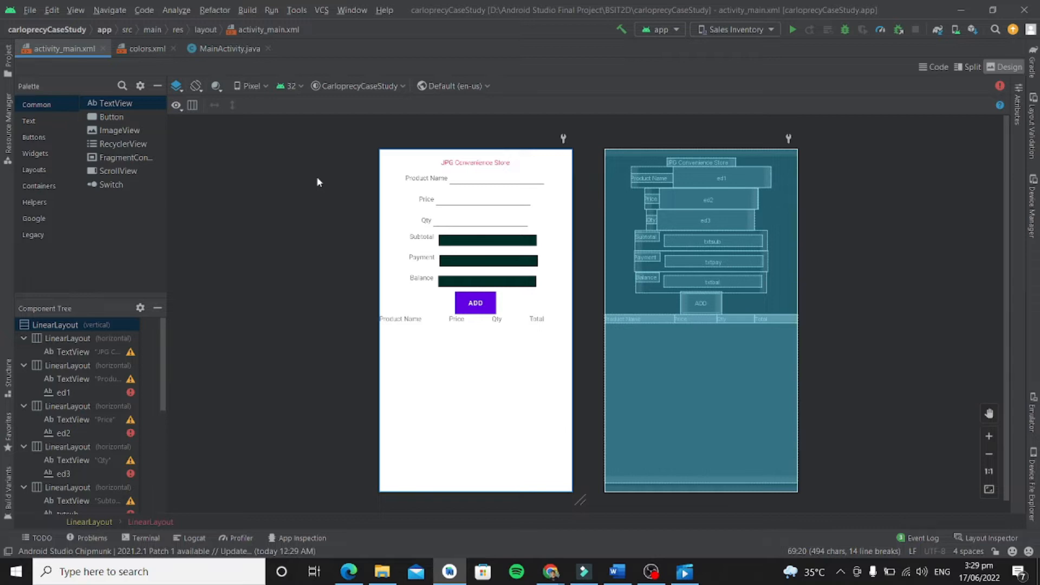
{"action": "mouse_move", "coordinate": [586, 241]}
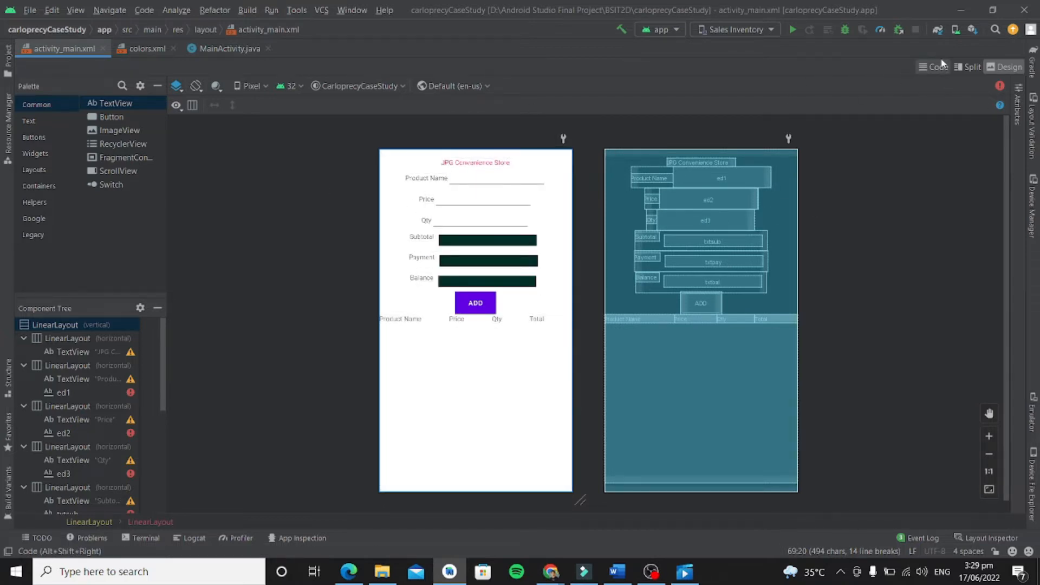
Step: Switch activity_main.xml from the design preview to its XML source
{"action": "left_click", "coordinate": [936, 66]}
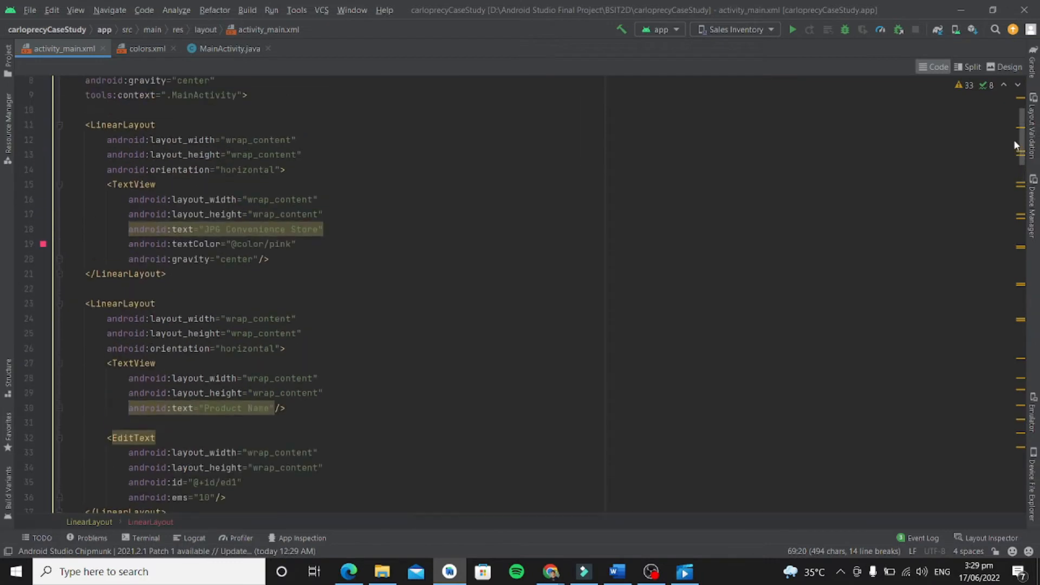
{"action": "left_click", "coordinate": [285, 228]}
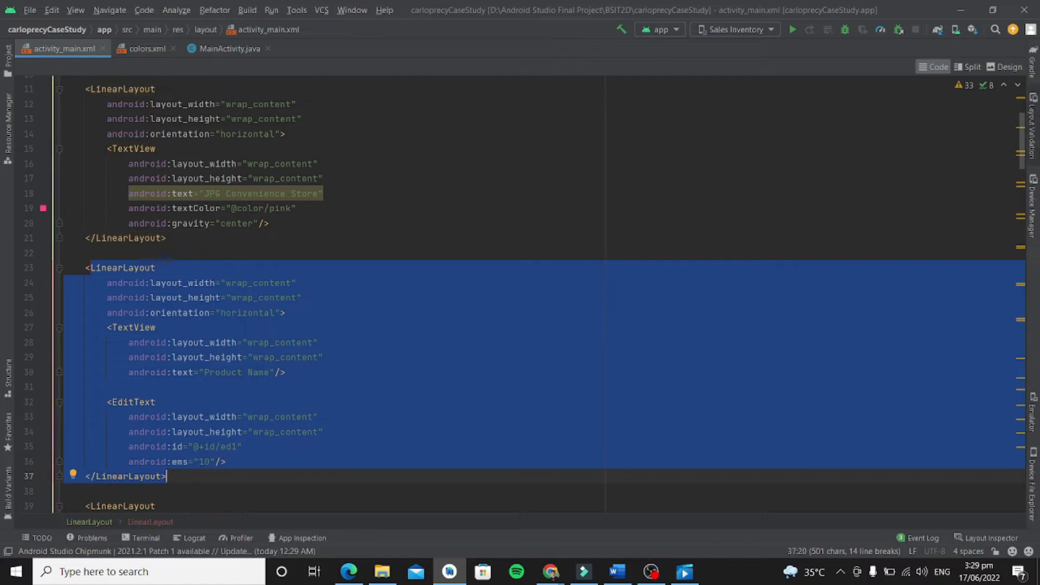
{"action": "scroll", "scroll_direction": "down", "scroll_amount": 3}
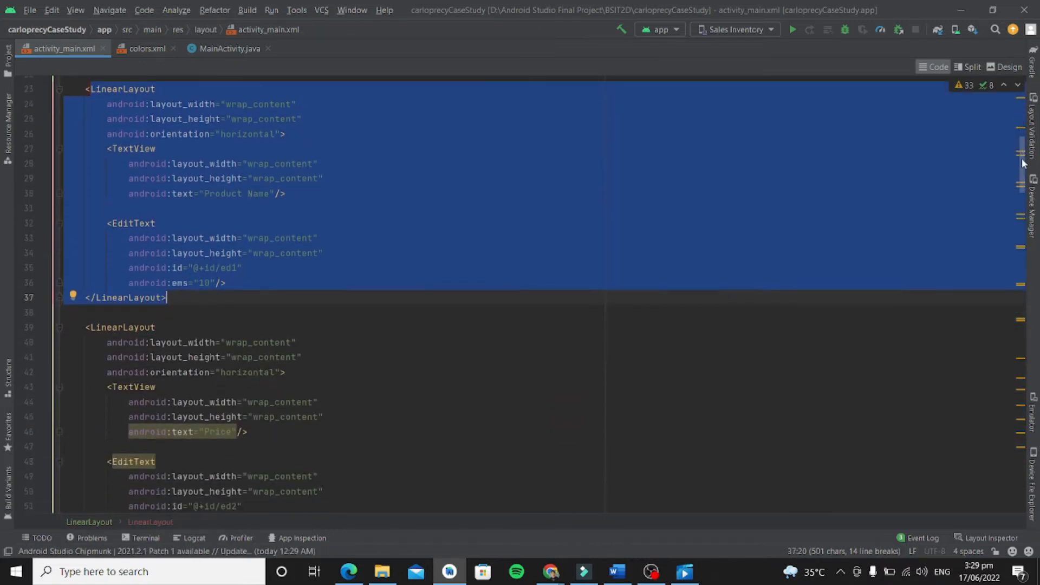
{"action": "scroll", "scroll_direction": "down", "scroll_amount": 3}
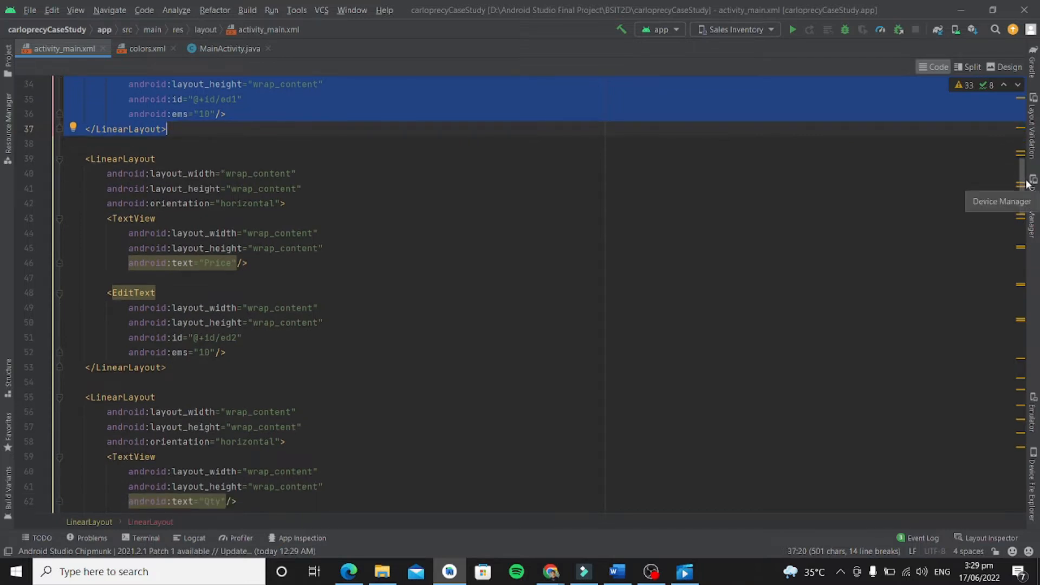
{"action": "scroll", "scroll_direction": "down", "scroll_amount": 3}
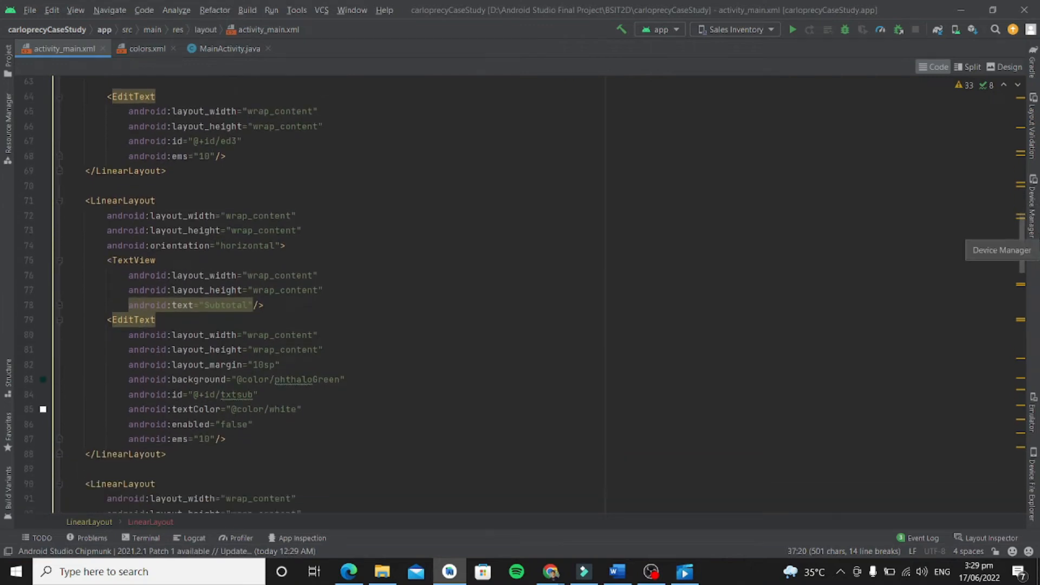
{"action": "scroll", "scroll_direction": "down", "scroll_amount": 3}
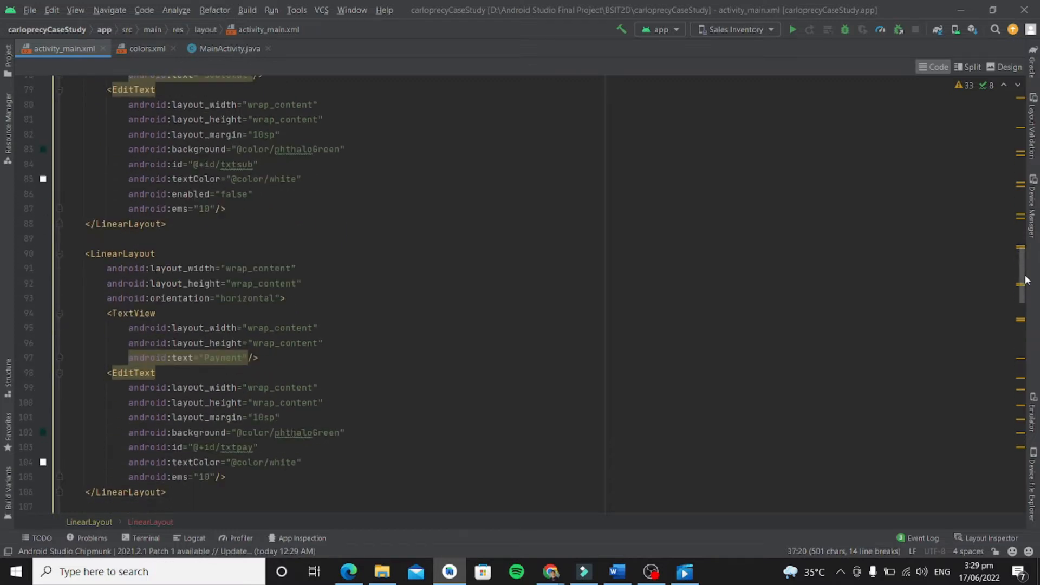
{"action": "scroll", "scroll_direction": "down", "scroll_amount": 3}
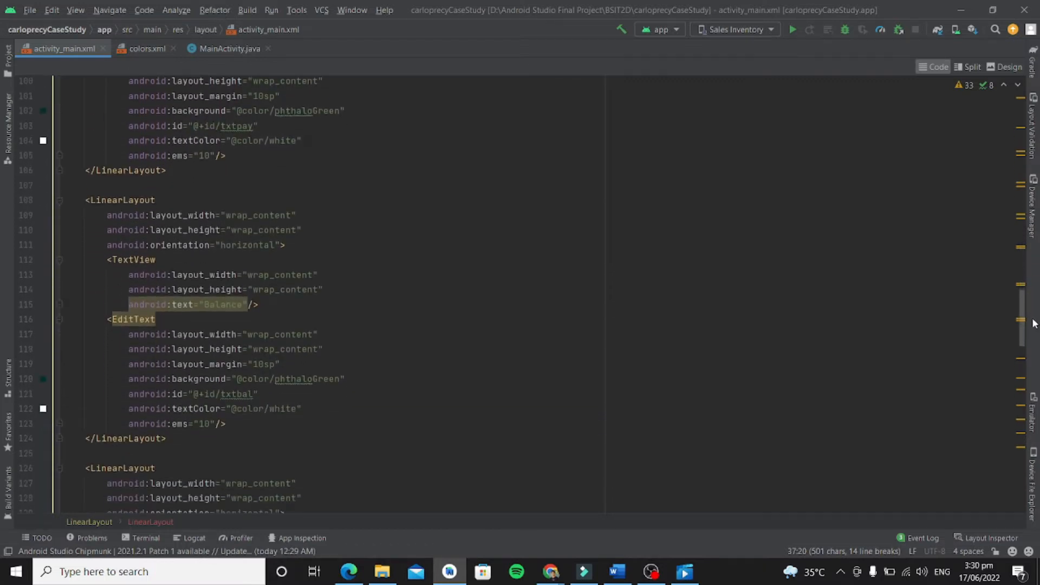
{"action": "scroll", "scroll_direction": "down", "scroll_amount": 3}
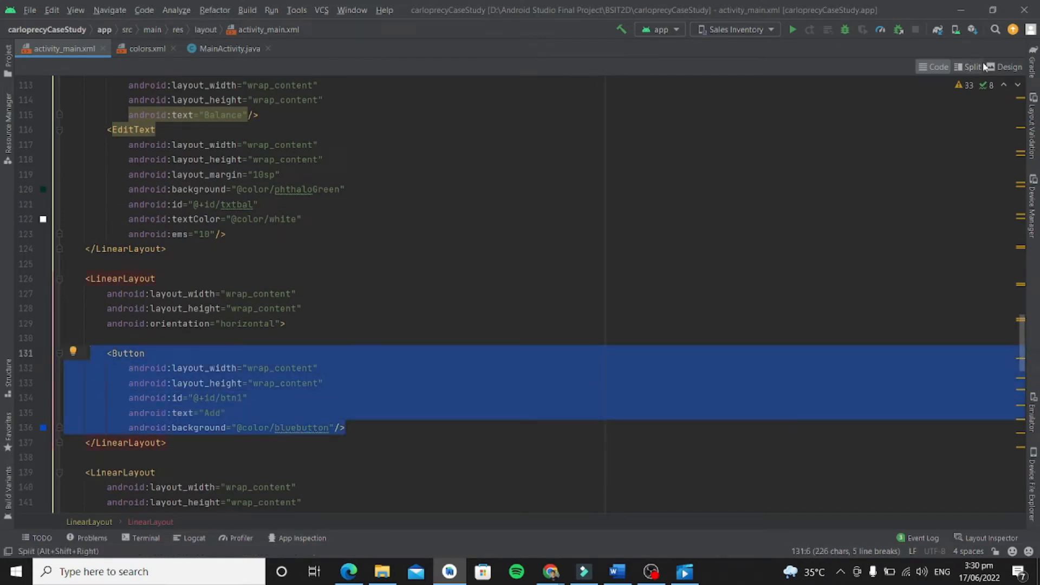
Step: Return to the layout preview, then bring up MainActivity.java with its fields and onCreate code
{"action": "left_click", "coordinate": [1009, 66]}
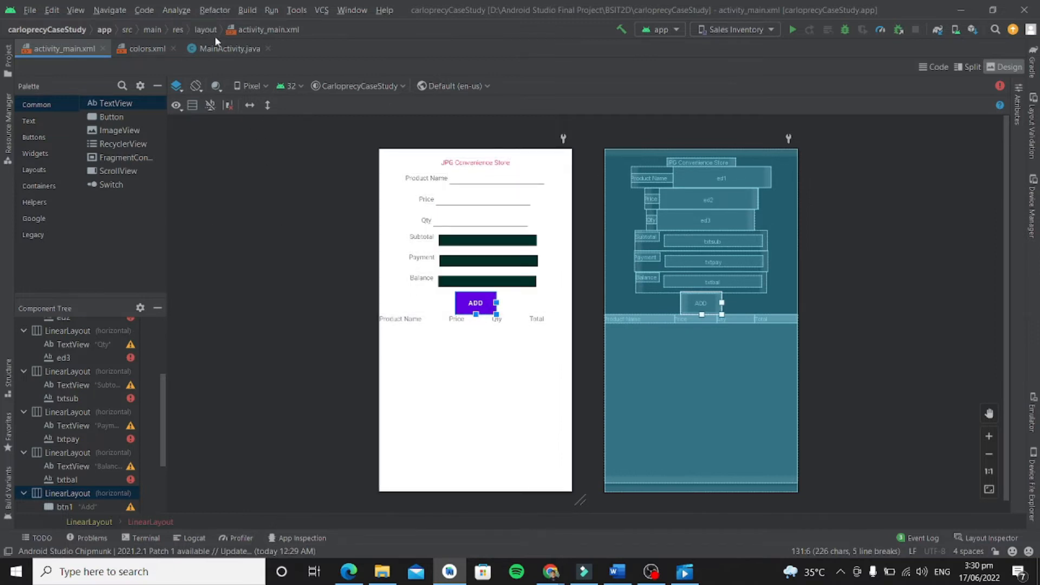
{"action": "left_click", "coordinate": [229, 49]}
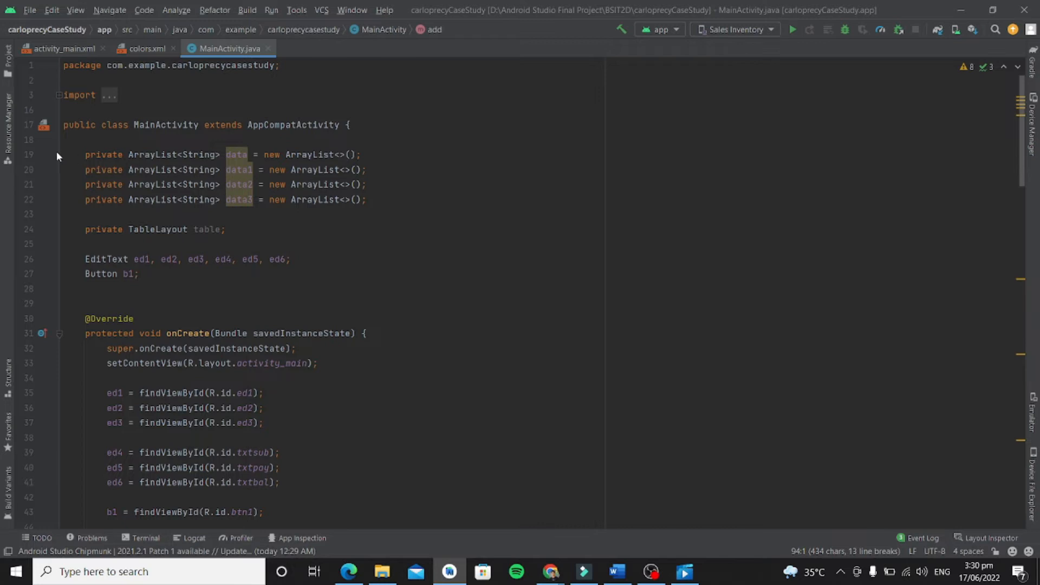
{"action": "left_click_drag", "start_coordinate": [84, 155], "coordinate": [84, 213]}
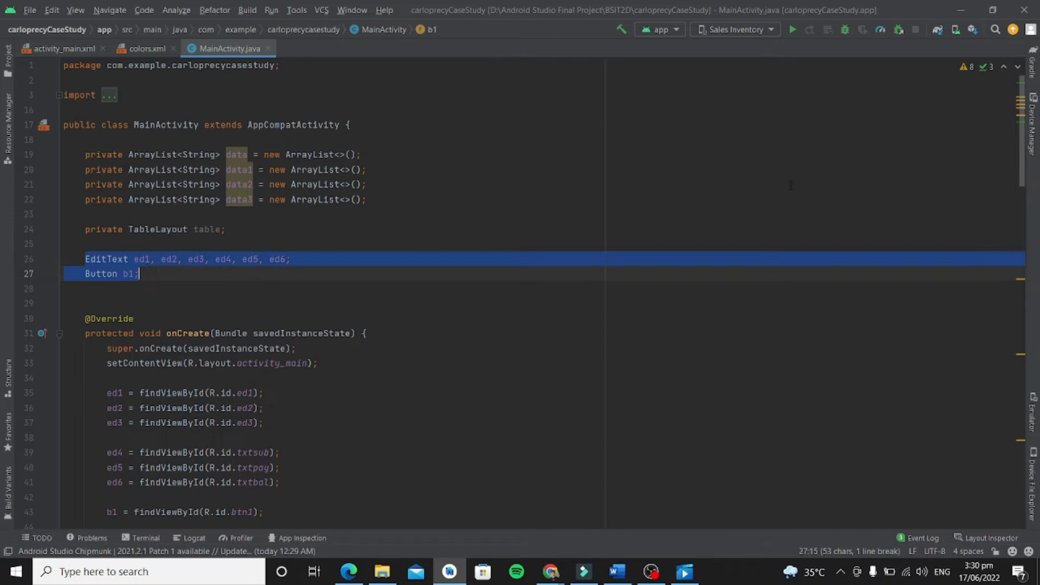
{"action": "scroll", "scroll_direction": "down", "scroll_amount": 3}
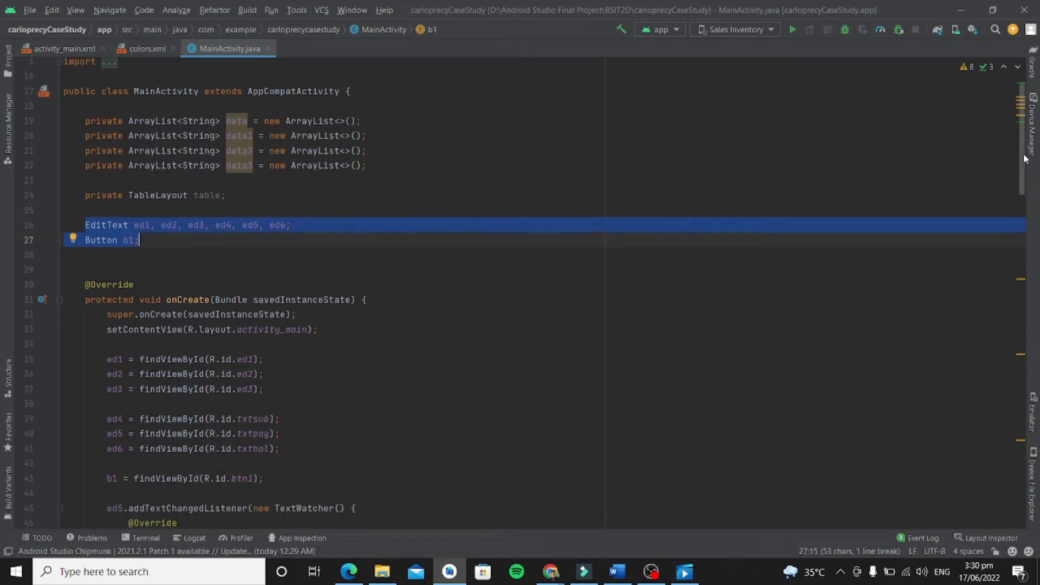
{"action": "scroll", "scroll_direction": "down", "scroll_amount": 3}
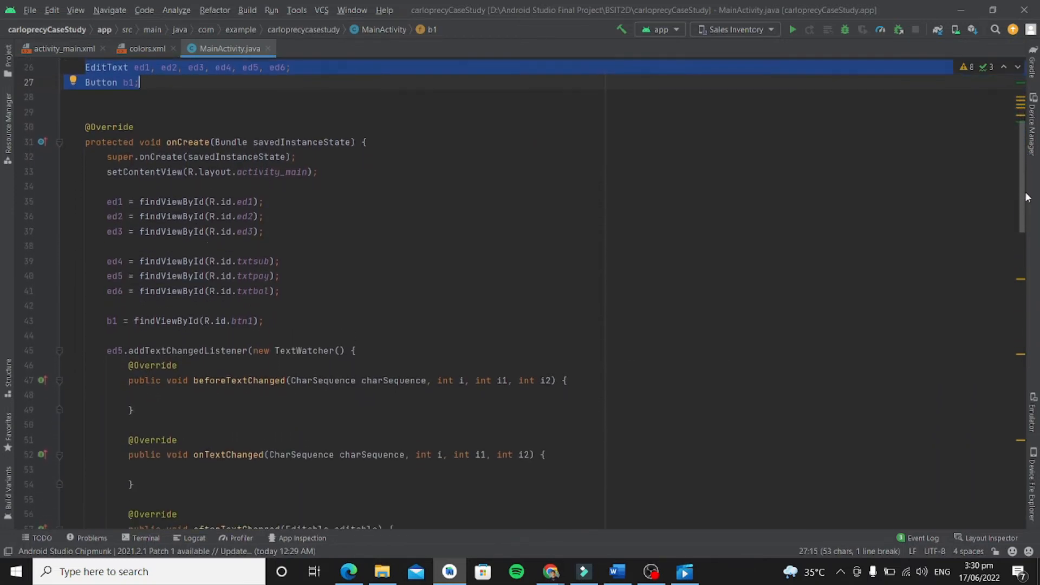
{"action": "scroll", "scroll_direction": "down", "scroll_amount": 3}
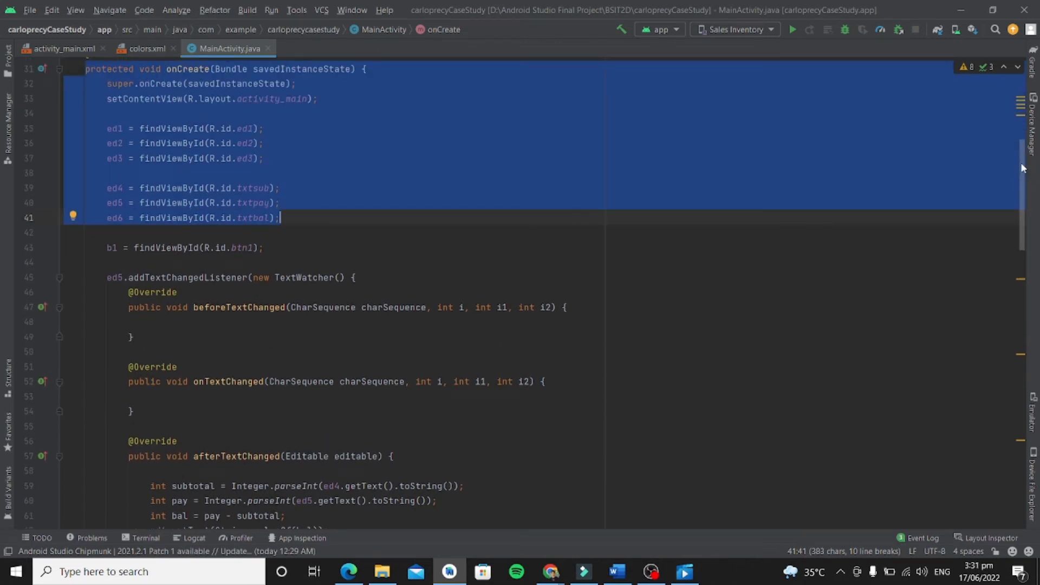
Step: Scroll through MainActivity.java while the app launches on the vivo 1806 phone
{"action": "scroll", "scroll_direction": "down", "scroll_amount": 3}
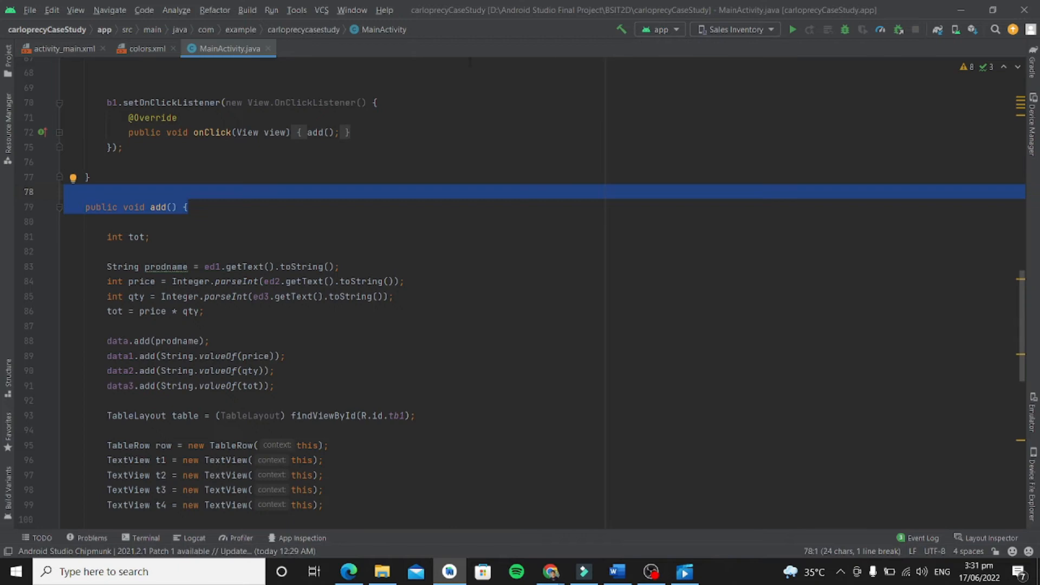
{"action": "mouse_move", "coordinate": [437, 365]}
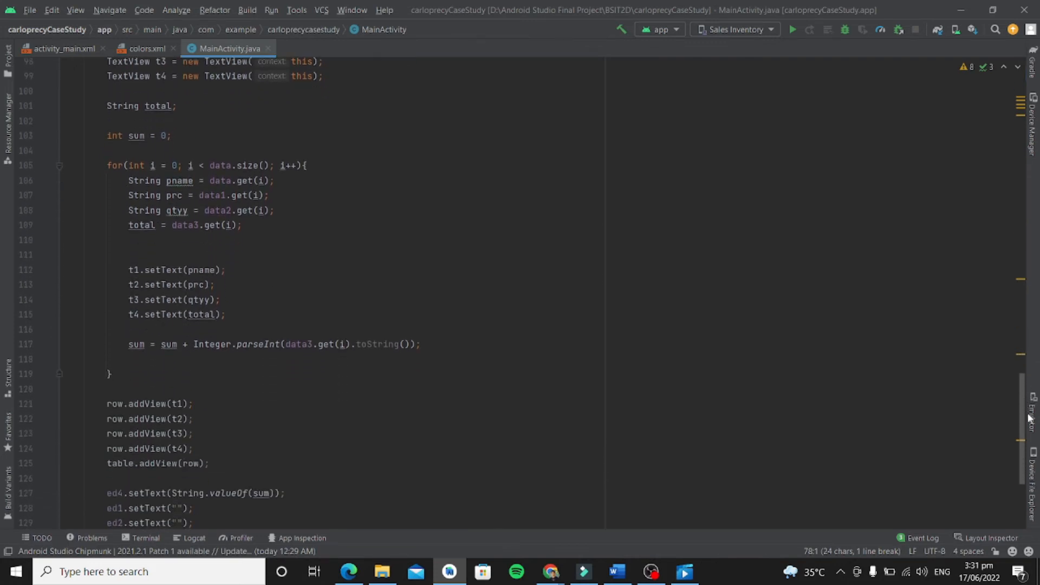
{"action": "scroll", "scroll_direction": "down", "scroll_amount": 3}
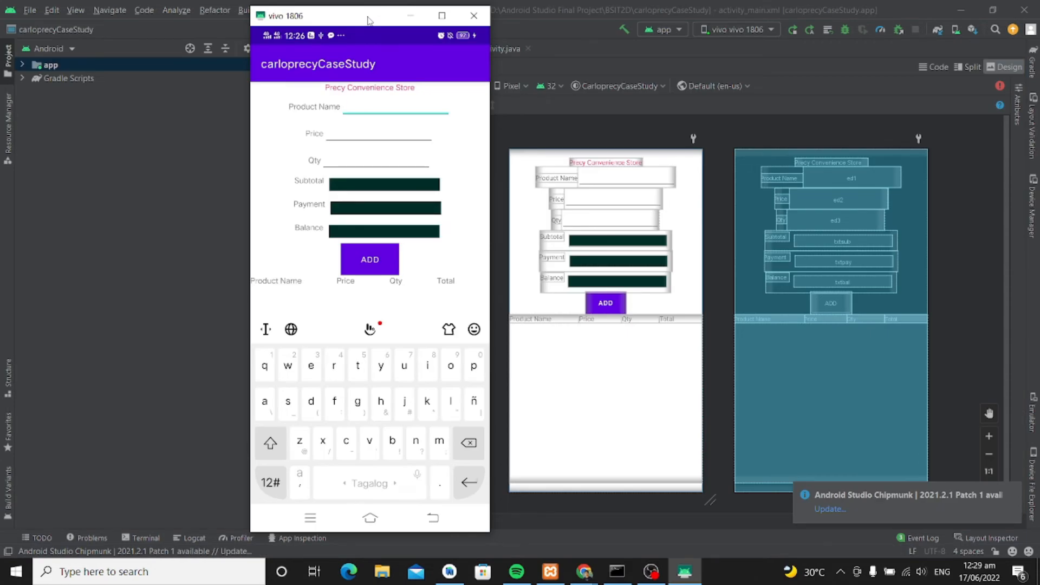
Step: Add Coffee at price 20, quantity 1 to the product table
{"action": "type", "text": "Coffee"}
{"action": "left_click", "coordinate": [378, 134]}
{"action": "type", "text": "2"}
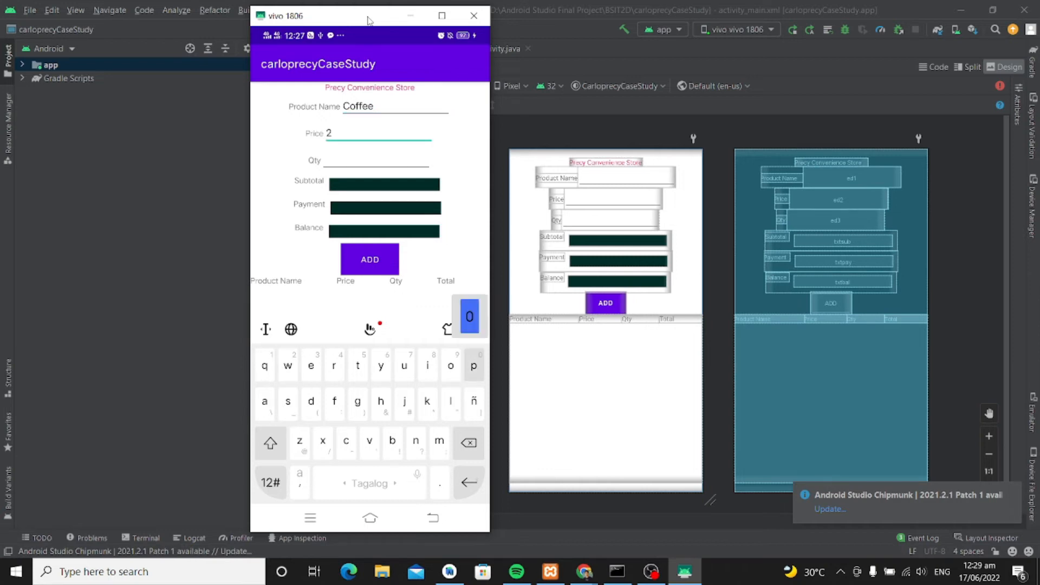
{"action": "type", "text": "0"}
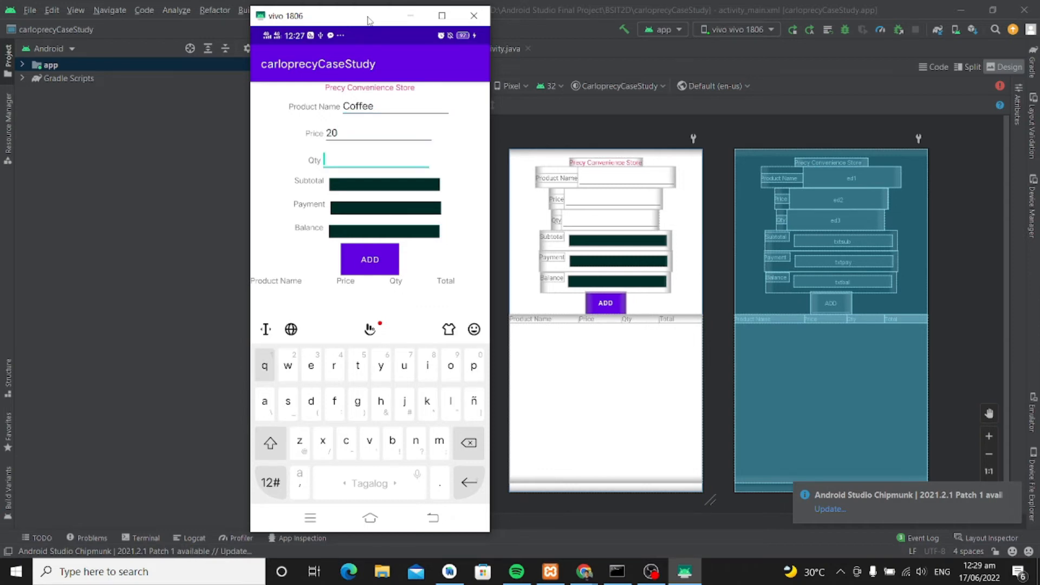
{"action": "type", "text": "1"}
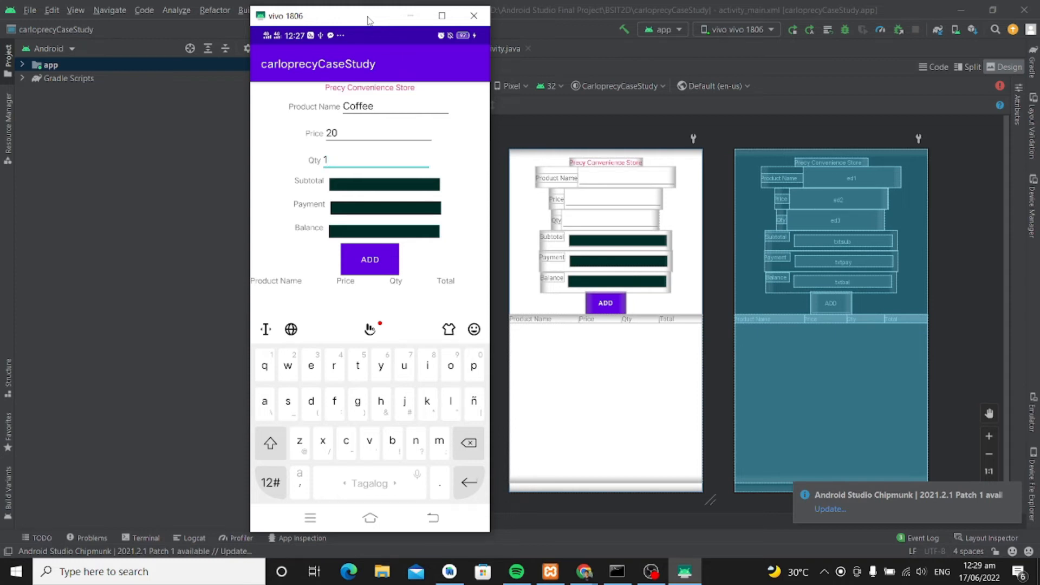
{"action": "left_click", "coordinate": [369, 259]}
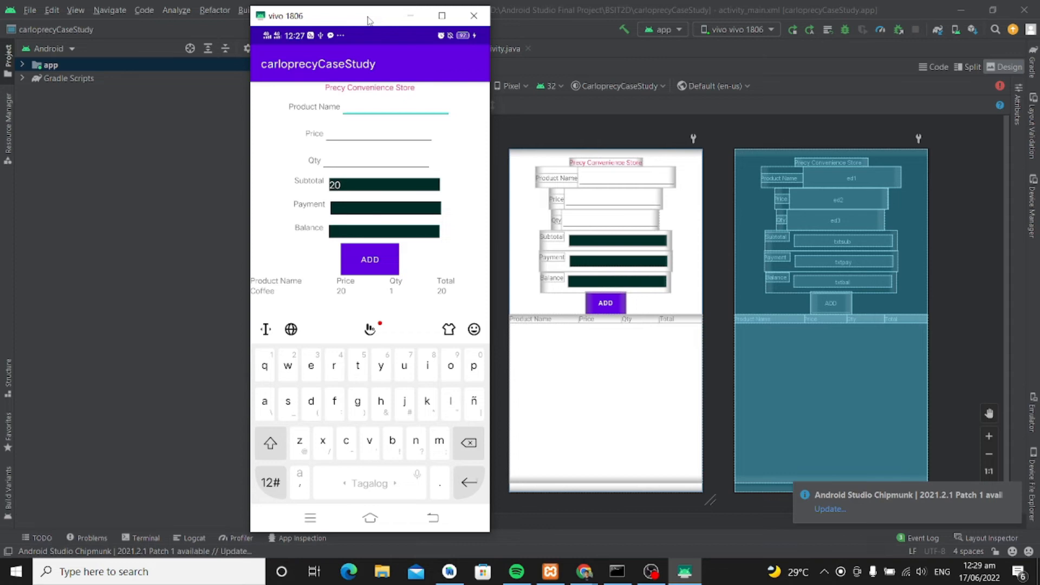
Step: Add Bread at price 50, quantity 3, bringing the subtotal to 170
{"action": "type", "text": "Brr"}
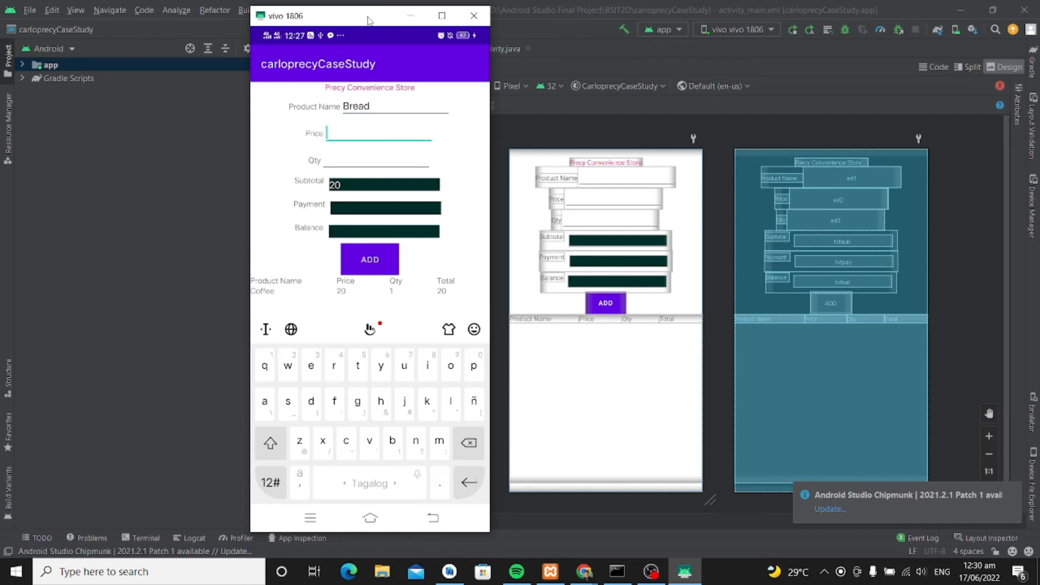
{"action": "type", "text": "5"}
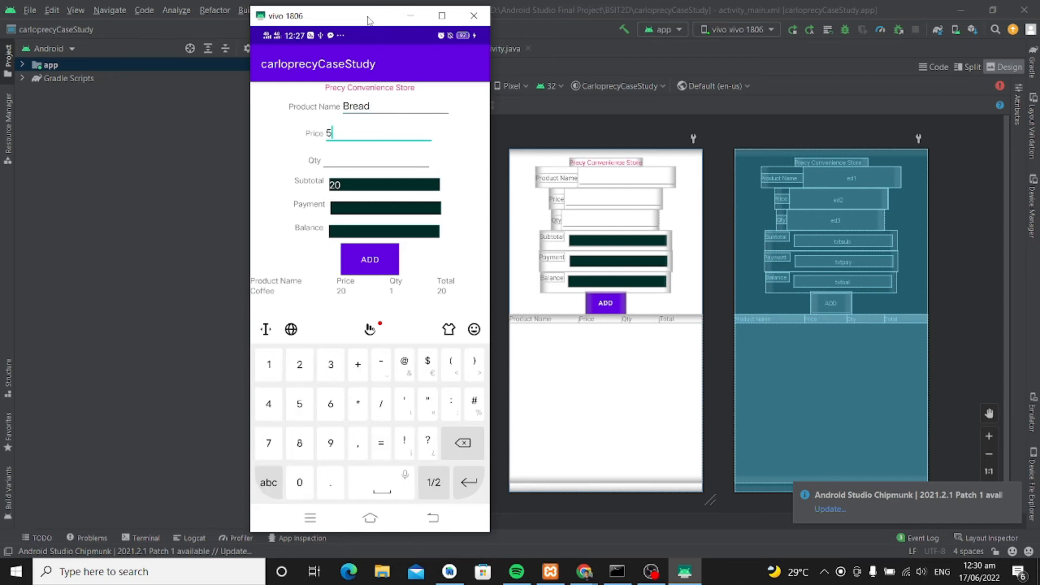
{"action": "type", "text": "0"}
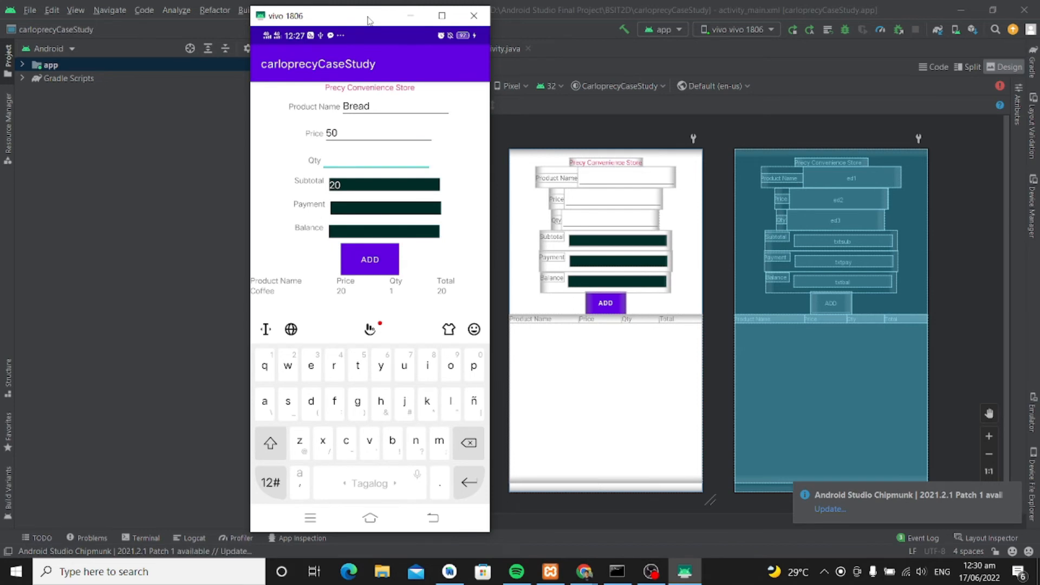
{"action": "type", "text": "3"}
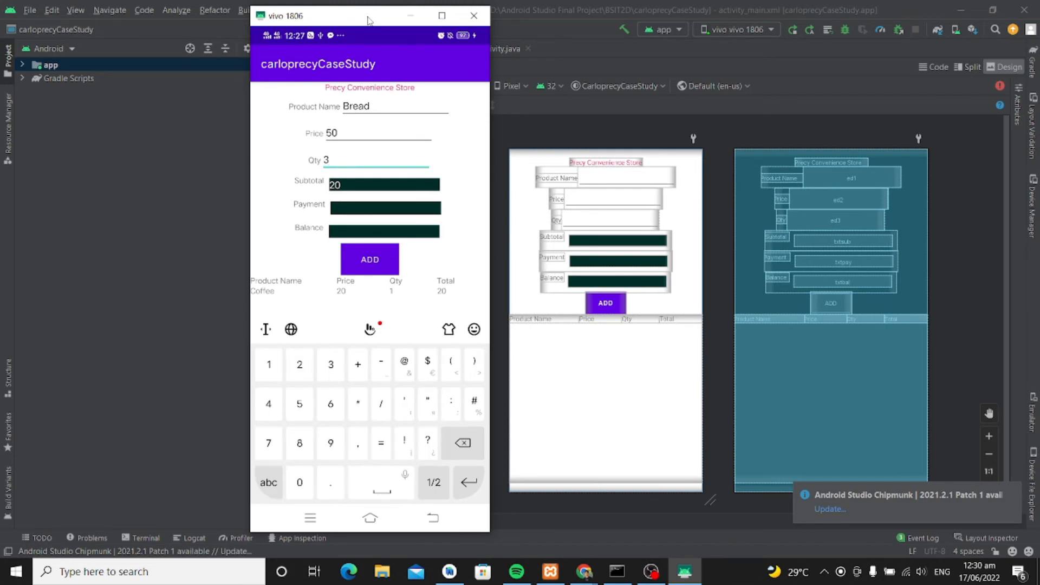
{"action": "left_click", "coordinate": [369, 259]}
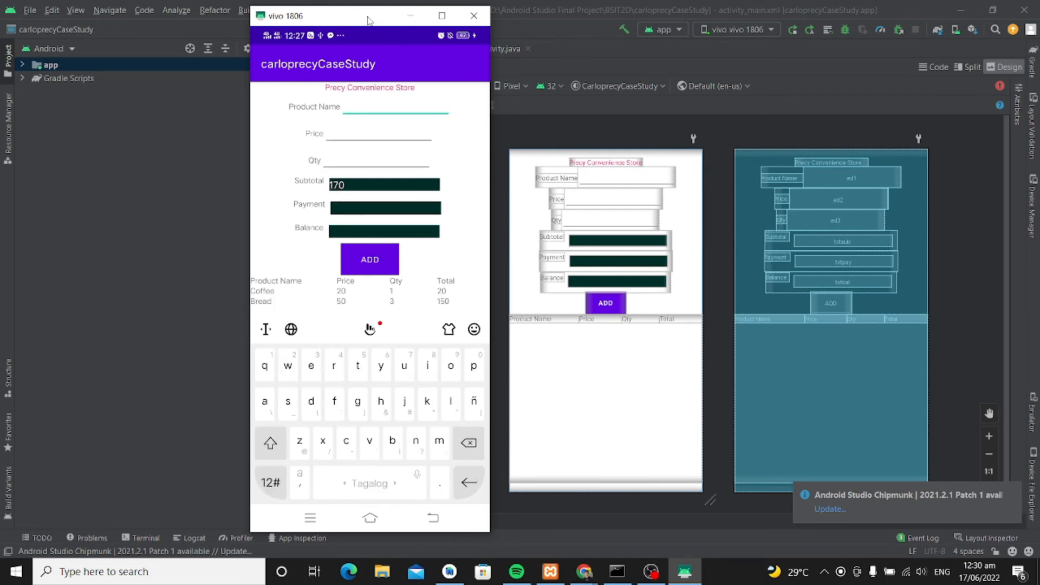
Step: Add Colgate at price 12, quantity 1 (subtotal 182), then enter payment 5 for balance -177
{"action": "left_click", "coordinate": [270, 443]}
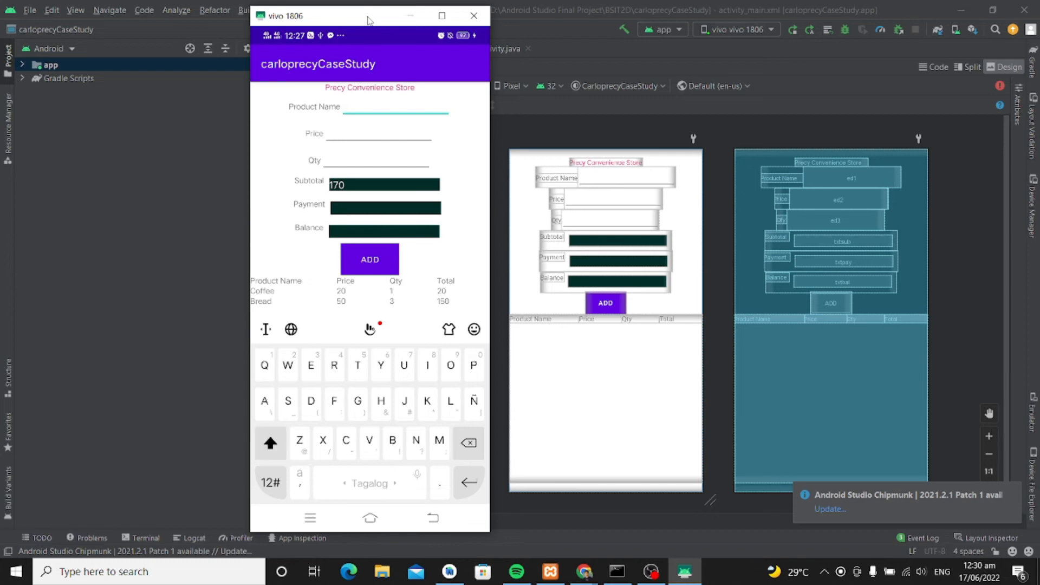
{"action": "type", "text": "Colgate"}
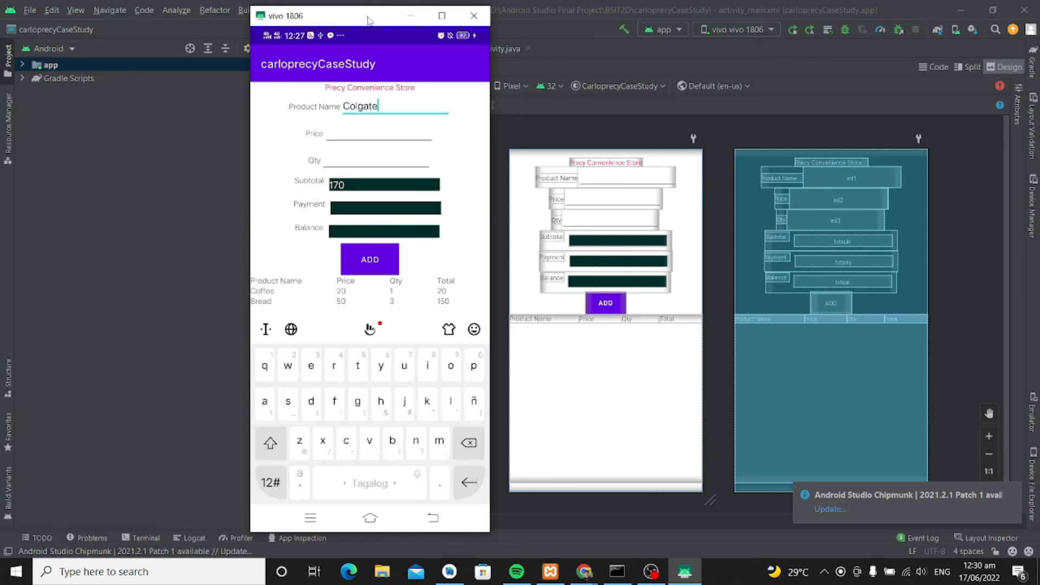
{"action": "left_click", "coordinate": [380, 137]}
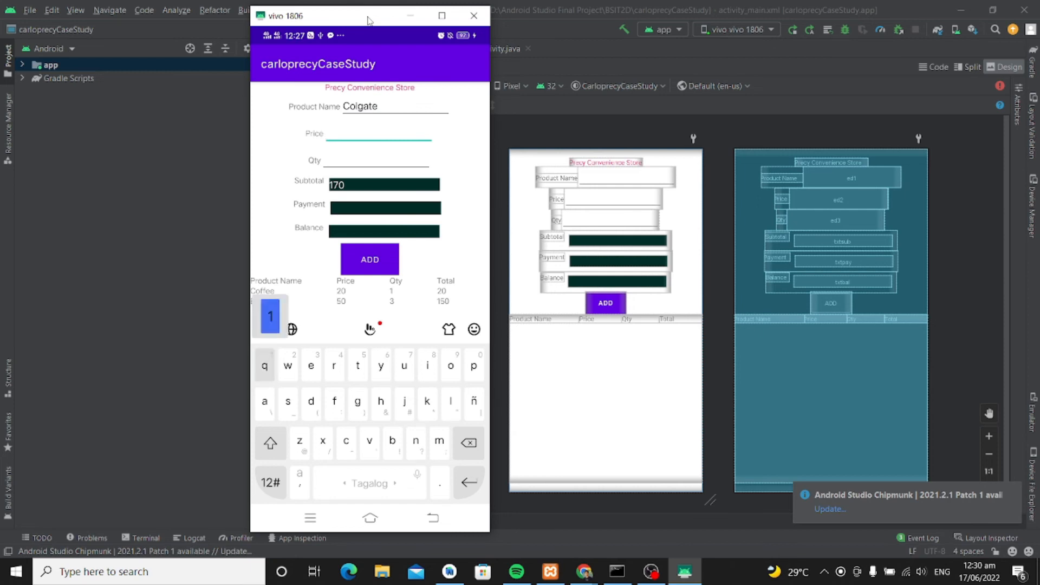
{"action": "type", "text": "12"}
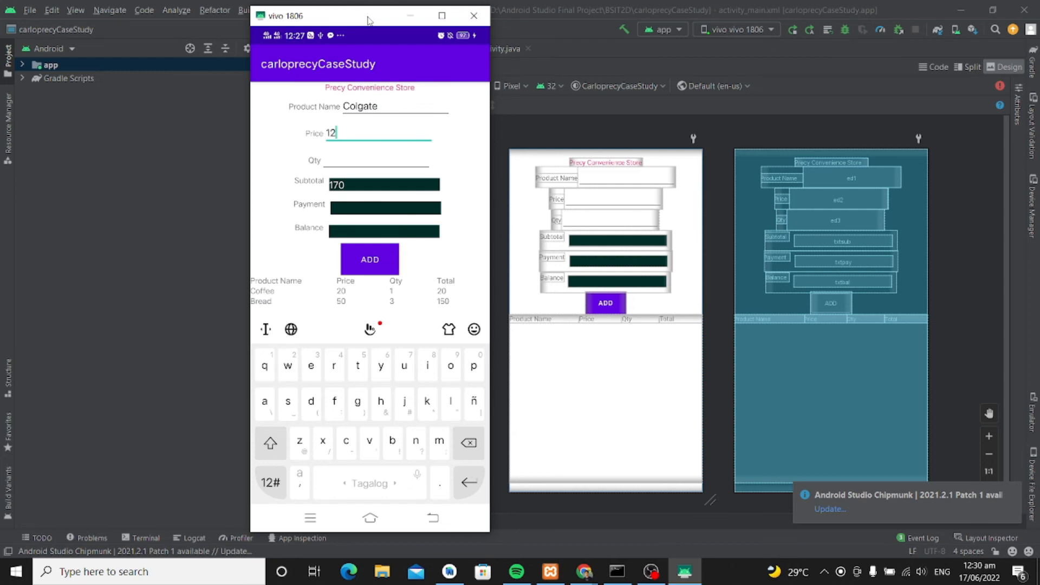
{"action": "type", "text": "1"}
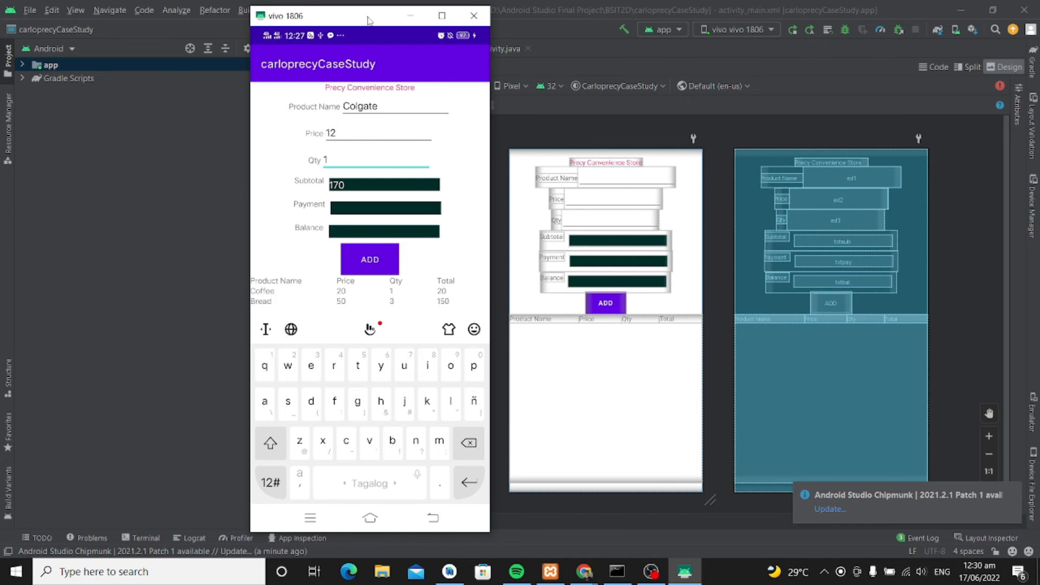
{"action": "left_click", "coordinate": [369, 259]}
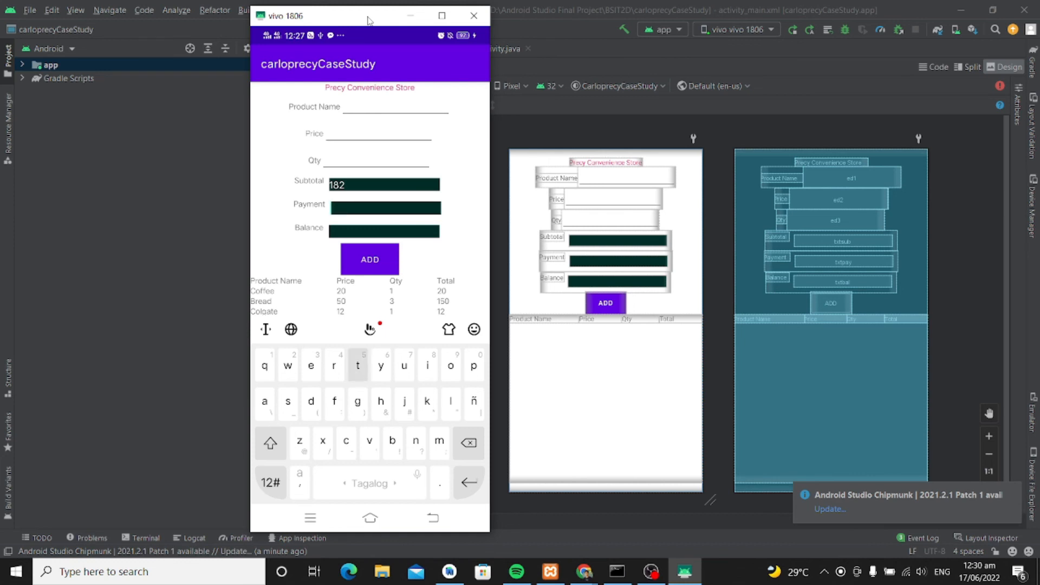
{"action": "type", "text": "5"}
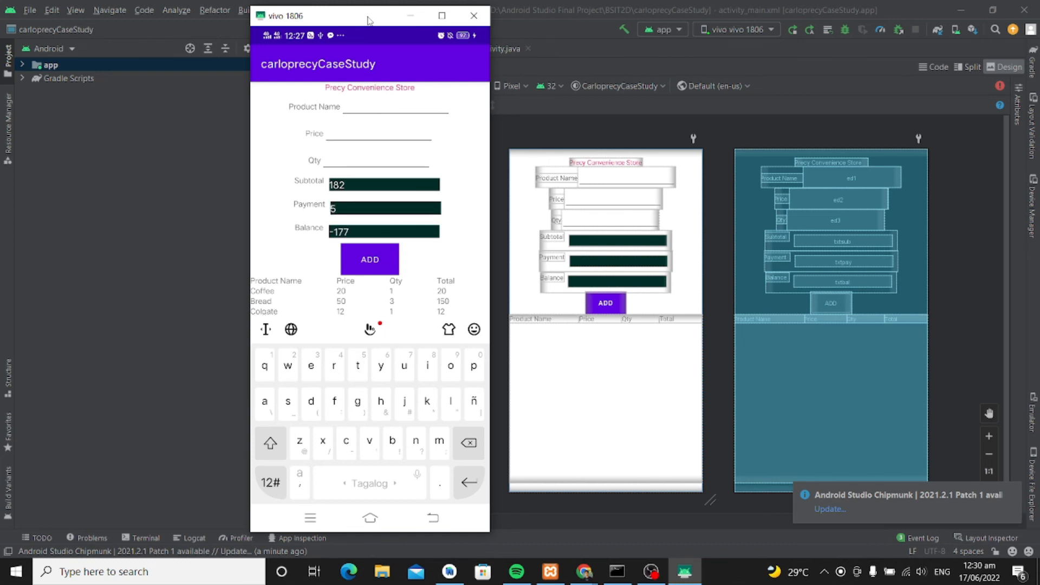